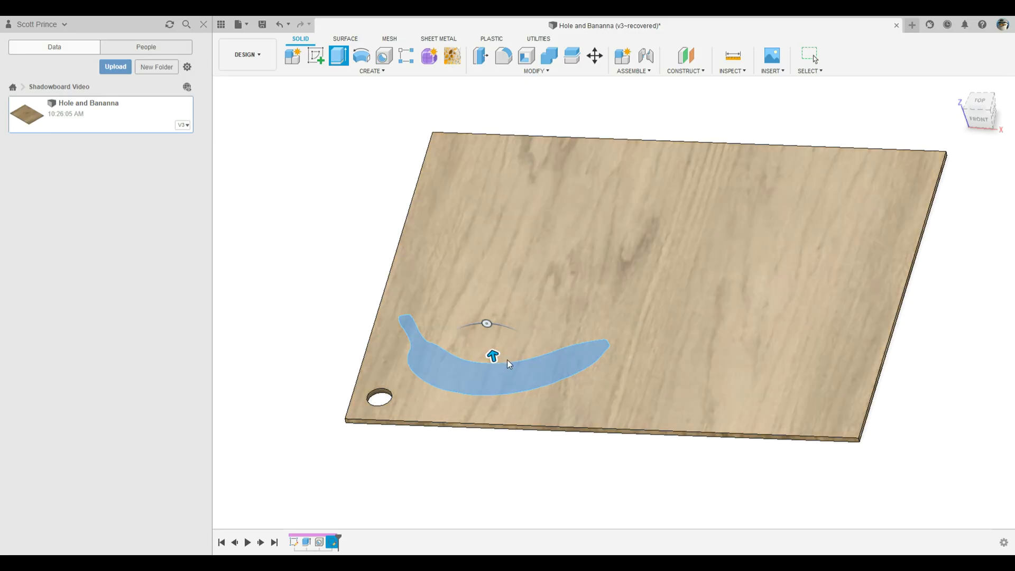
# Cut the banana profile downward into the board as a pocket, setting its depth.
pyautogui.moveTo(492, 356); pyautogui.dragTo(501, 394)
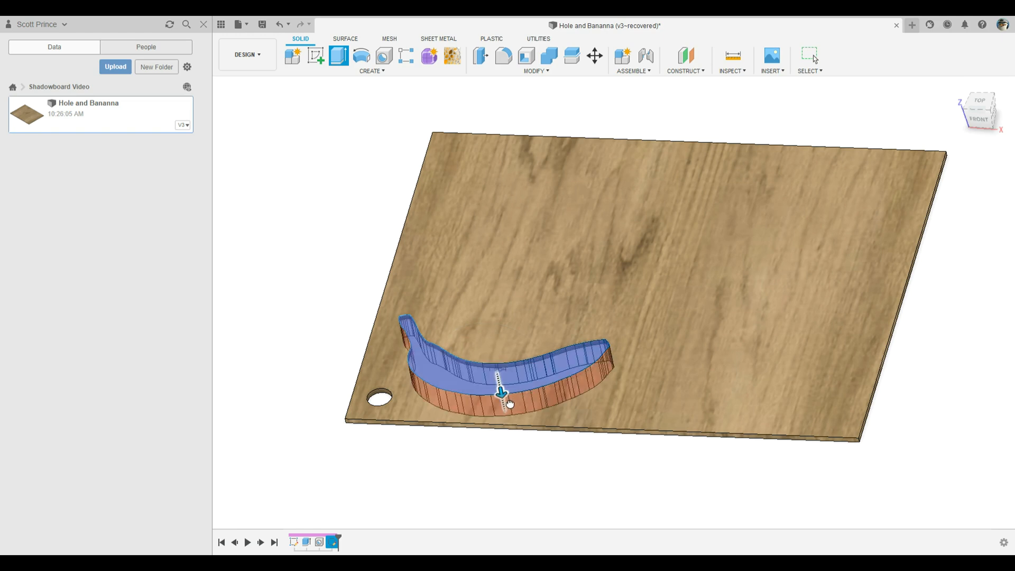
pyautogui.moveTo(503, 391); pyautogui.dragTo(505, 415)
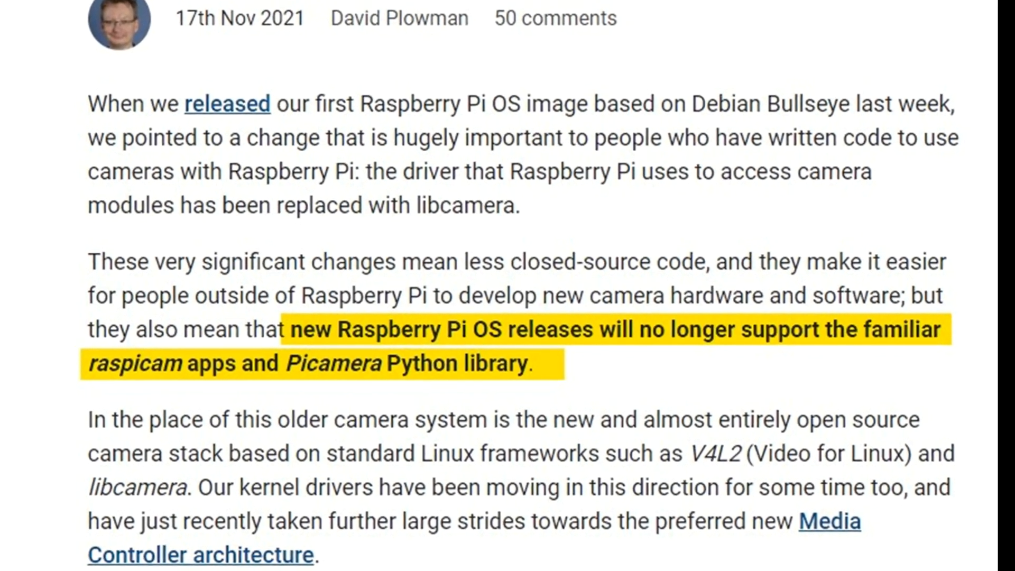
pyautogui.scroll(-3)
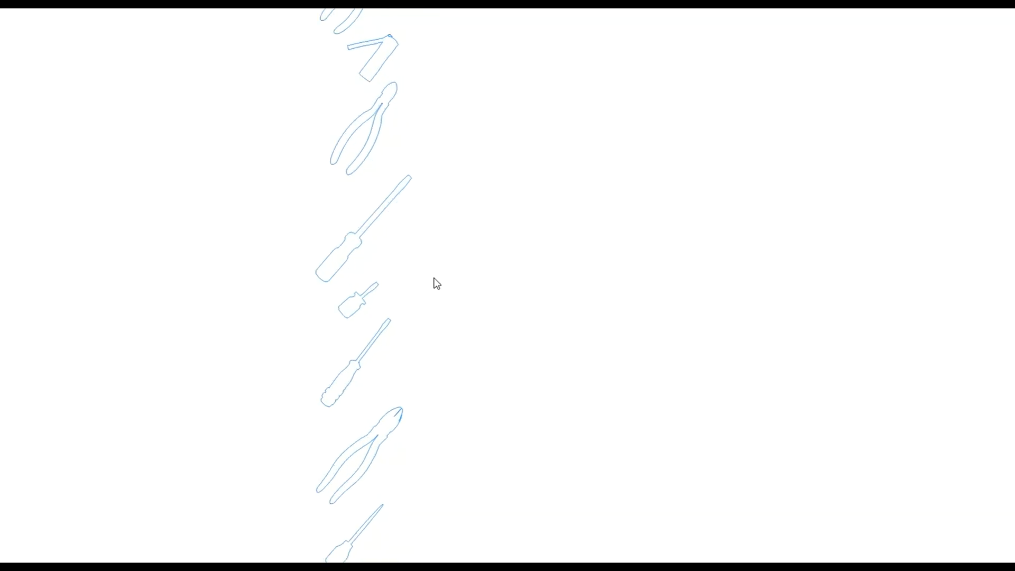
# Trace the saw blade outline from its tip to where it meets the handle.
pyautogui.scroll(3)
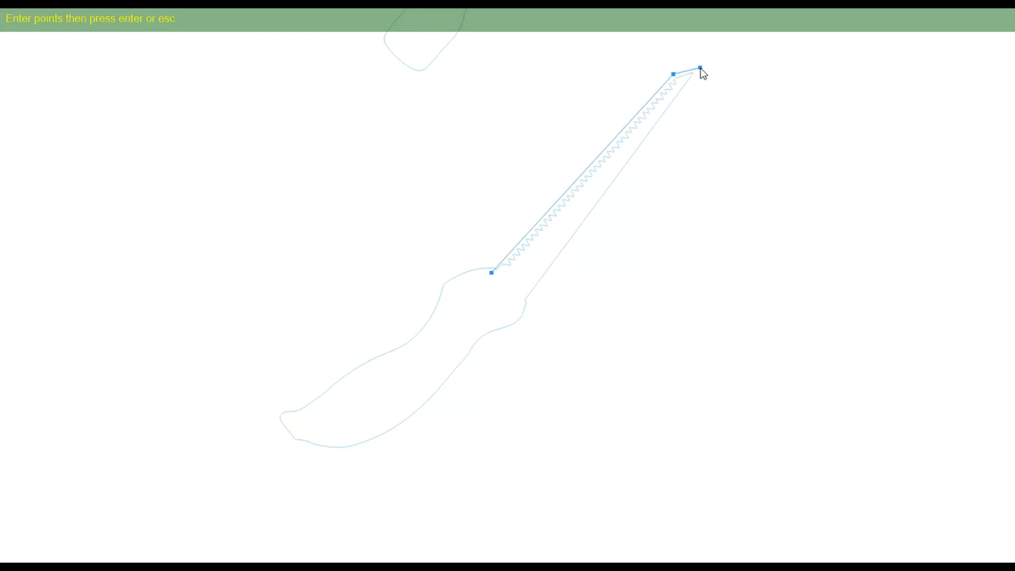
pyautogui.click(619, 147)
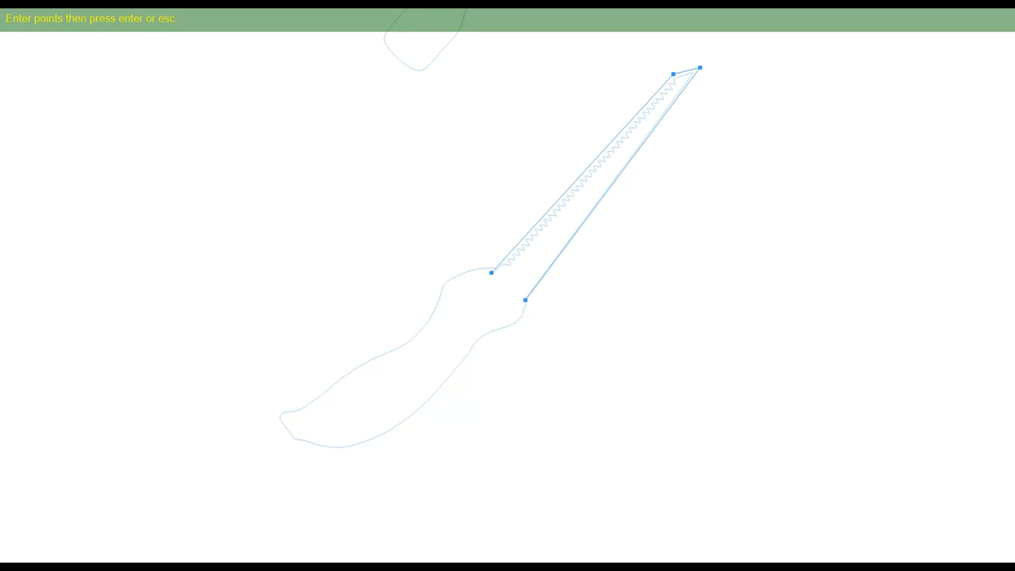
pyautogui.click(486, 285)
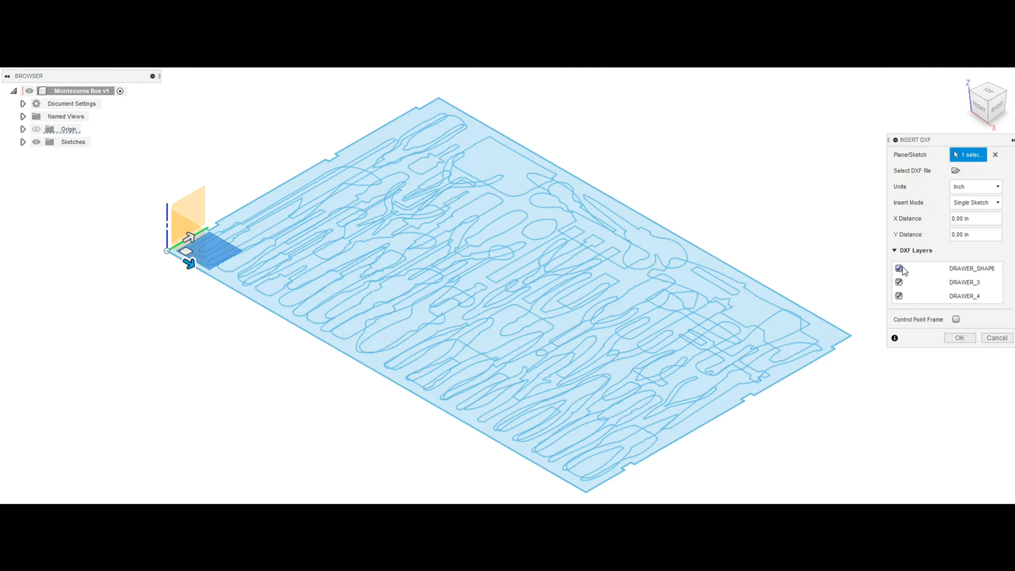
# Import the drawer DXF in inches with only the DRAWER_3 layer selected.
pyautogui.click(899, 268)
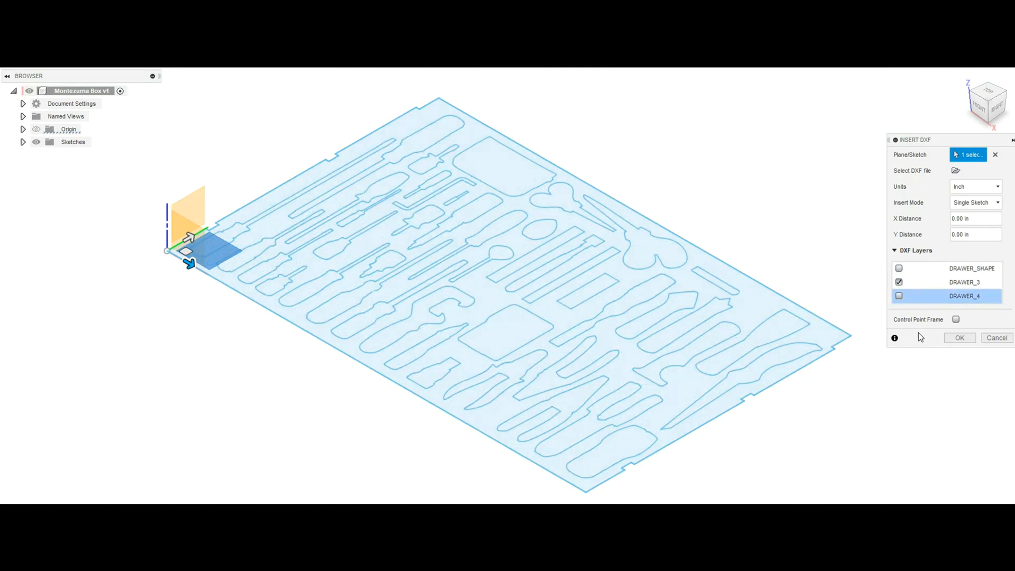
pyautogui.click(959, 338)
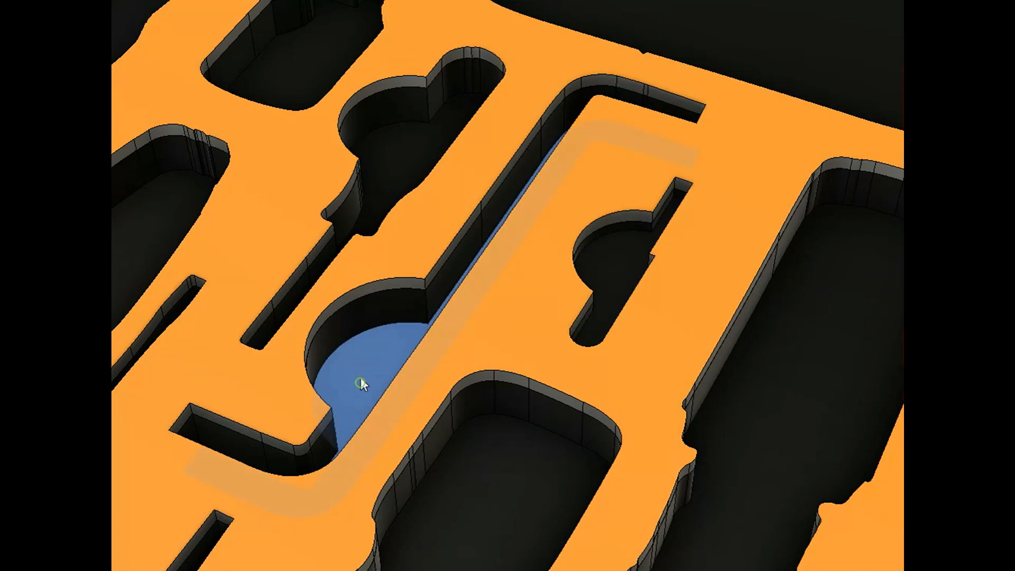
# Select a finger-hole pocket floor to check the cut tool pockets.
pyautogui.click(359, 384)
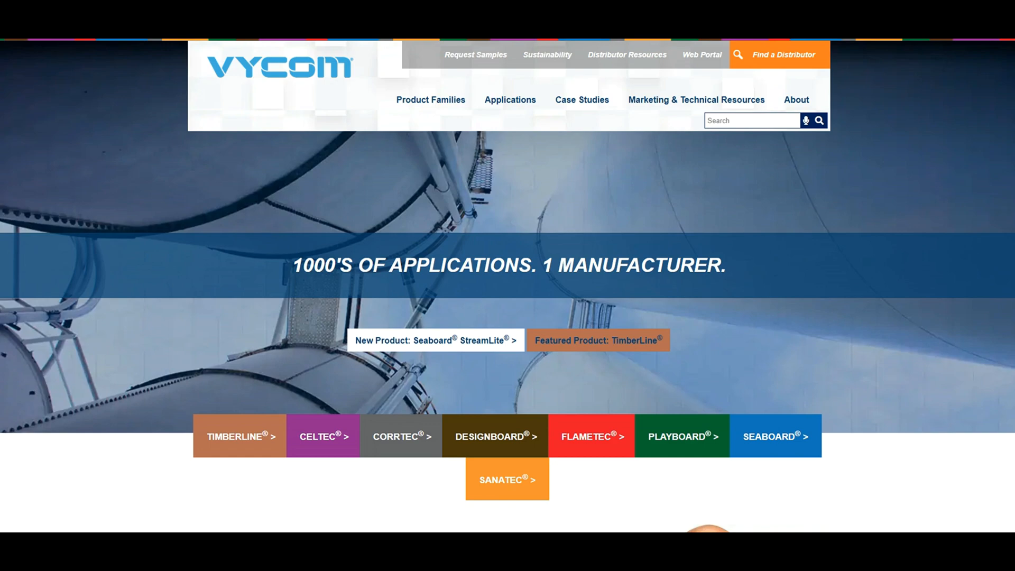
# Navigate the Vycom site to the Playboard HDPE product family page.
pyautogui.scroll(-3)
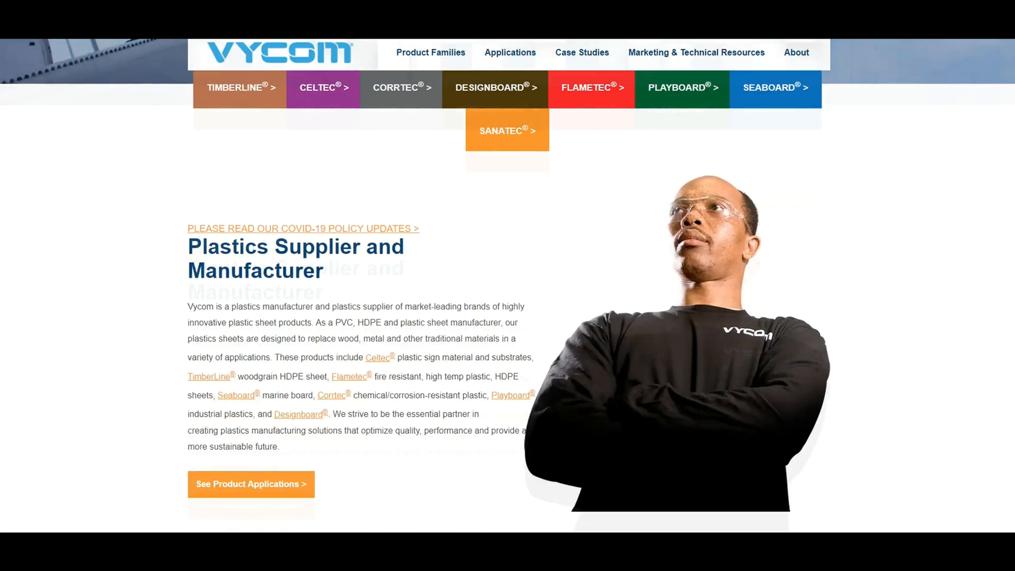
pyautogui.scroll(-3)
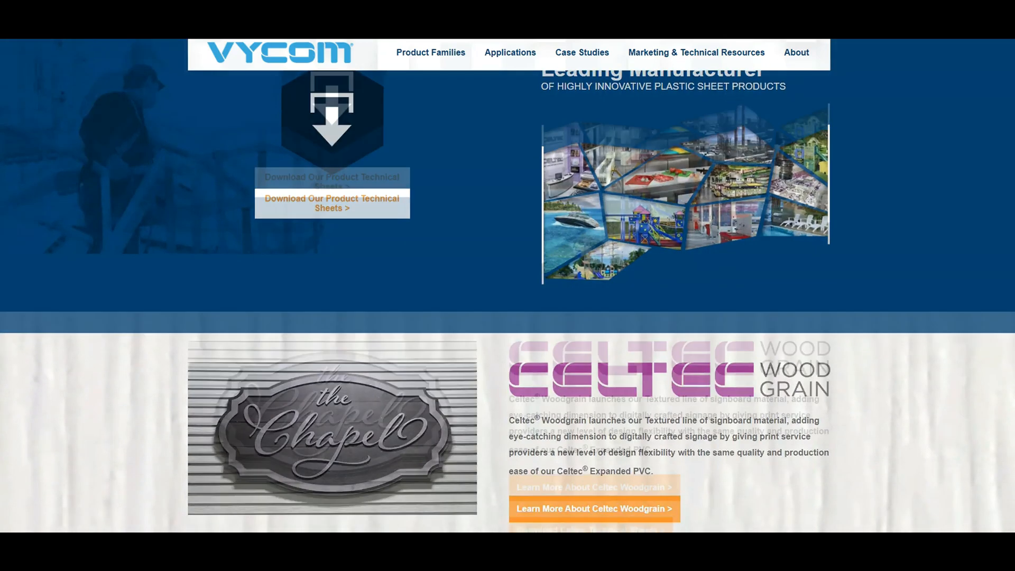
pyautogui.scroll(-3)
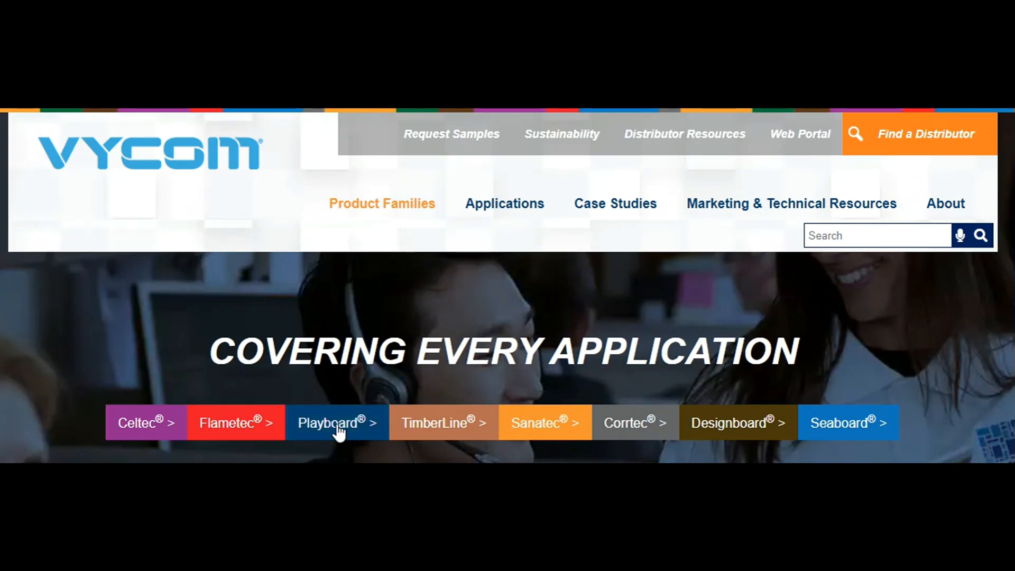
pyautogui.click(336, 422)
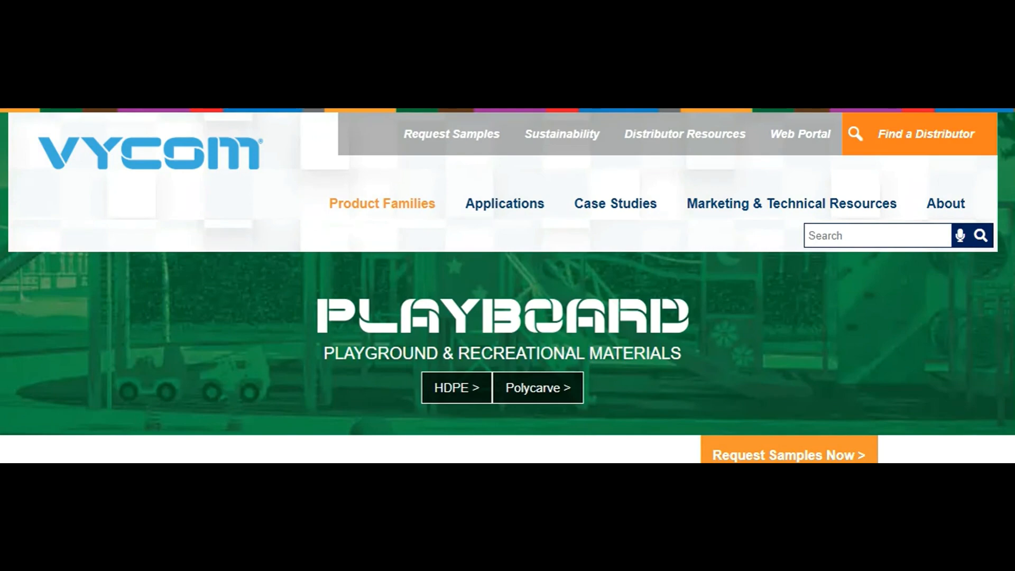